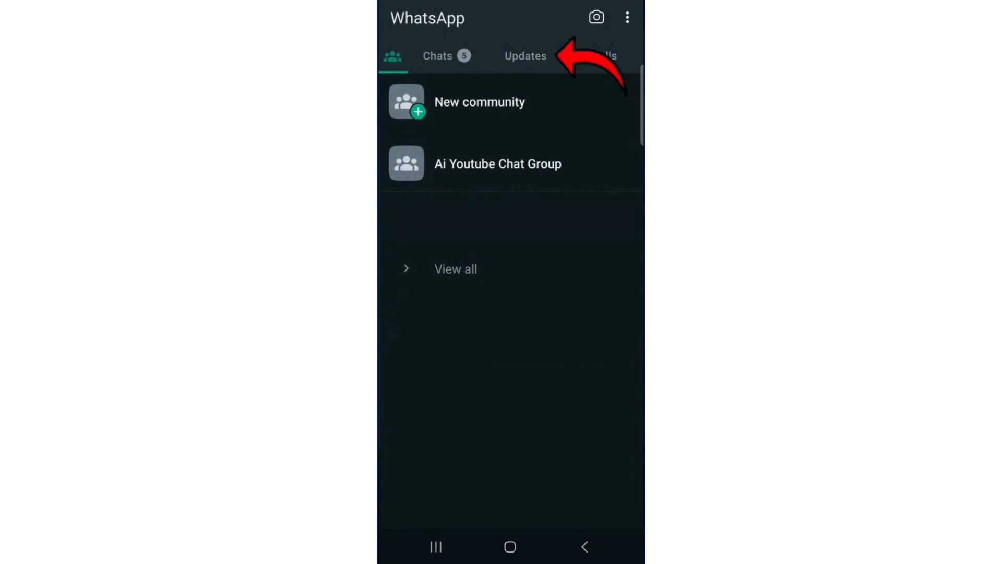
From the Updates tab, unfollow BBC News via the ⋮ menu and confirm, then unfollow TechRadar likewise
left_click(525, 56)
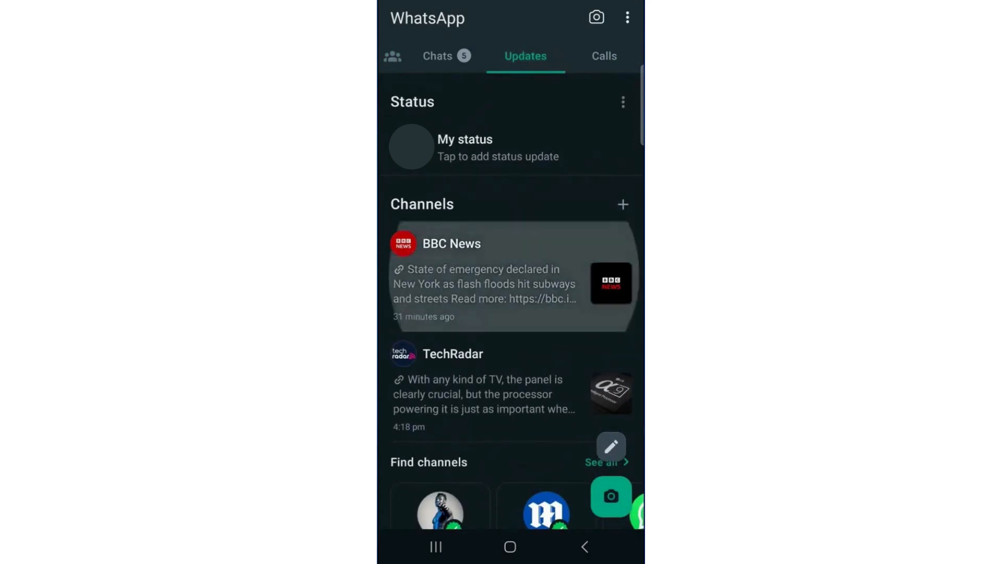
left_click(452, 243)
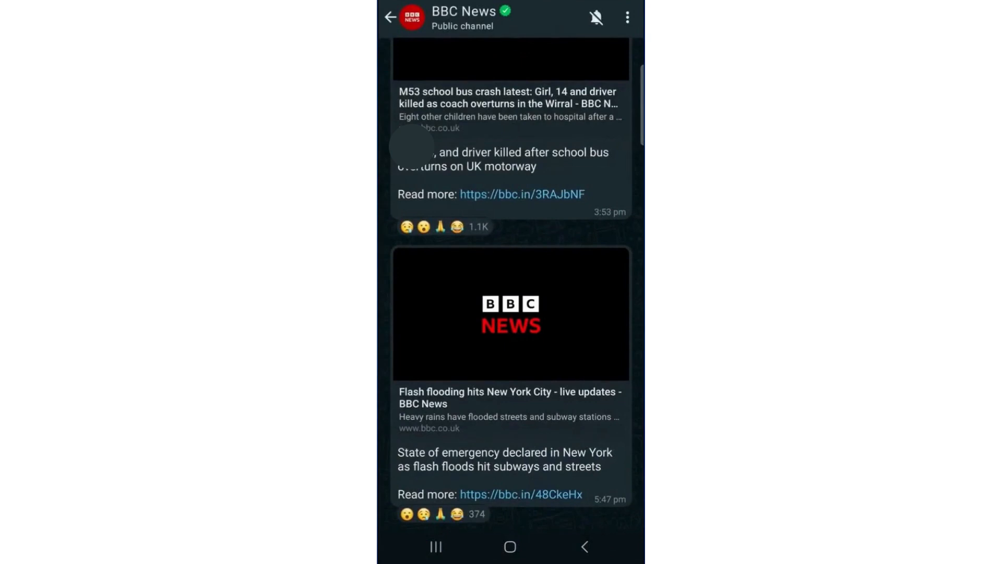
left_click(626, 17)
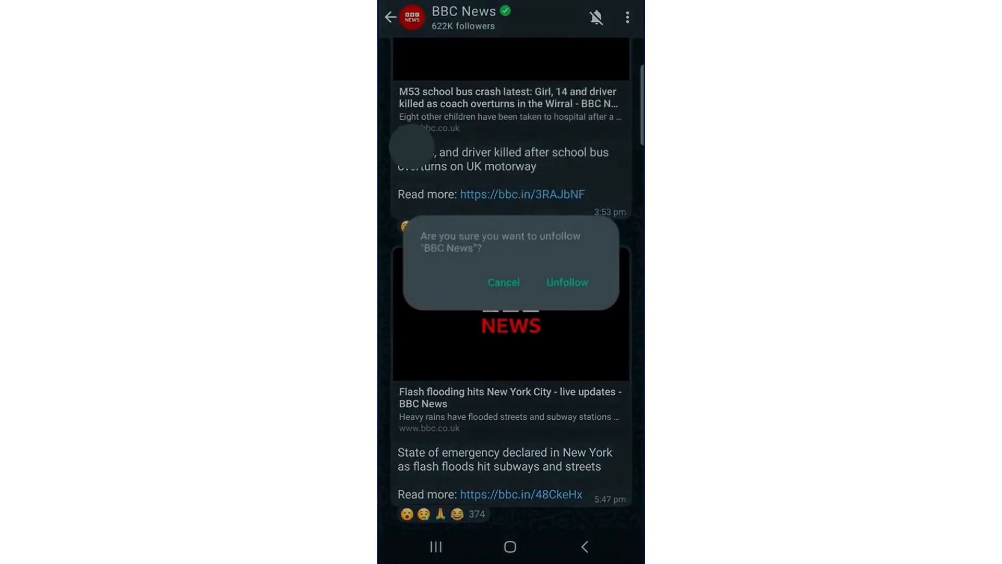
left_click(567, 282)
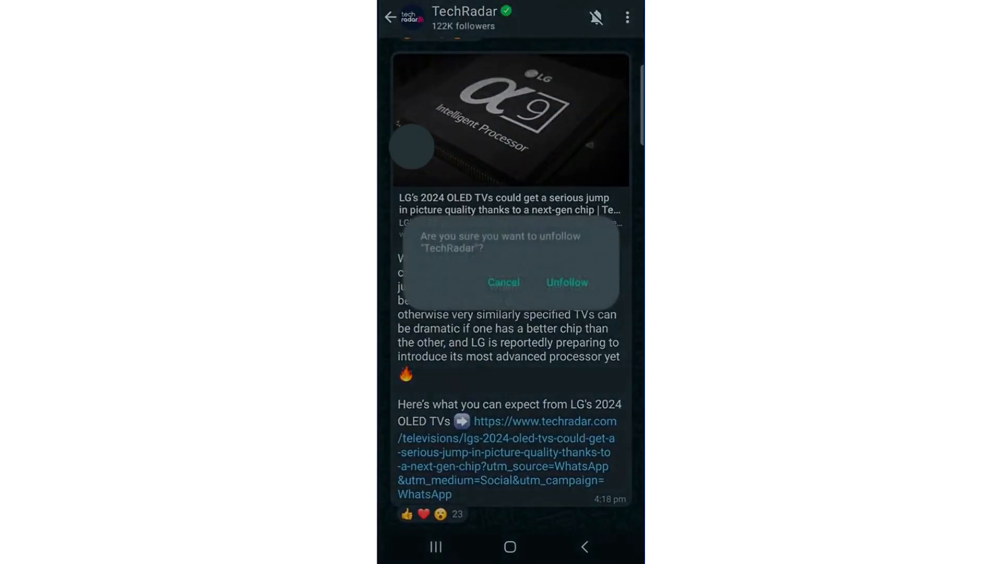
left_click(566, 282)
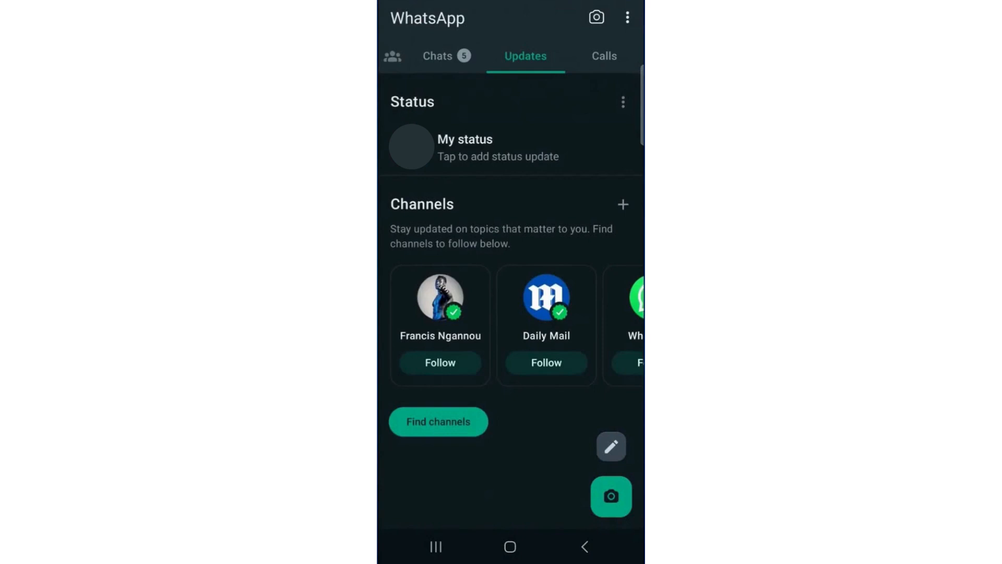